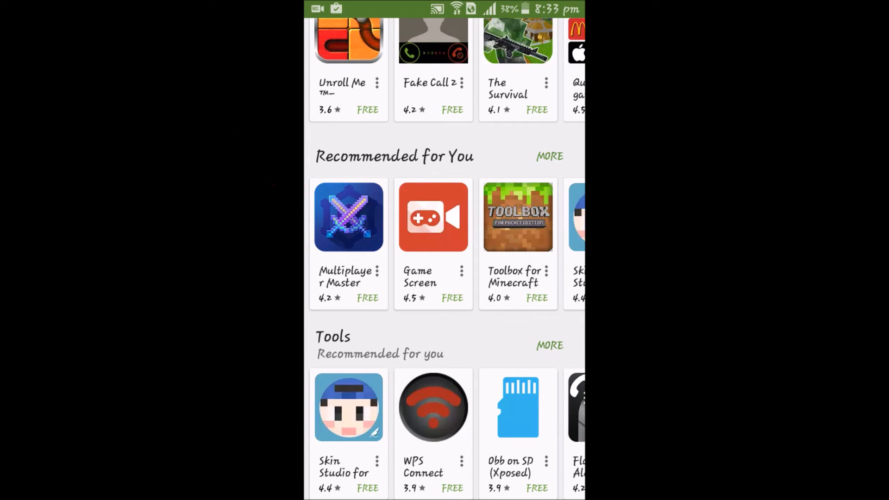
- Search the Play Store for 'texture creator' and browse the Minecraft-related results
scroll(down, 3)
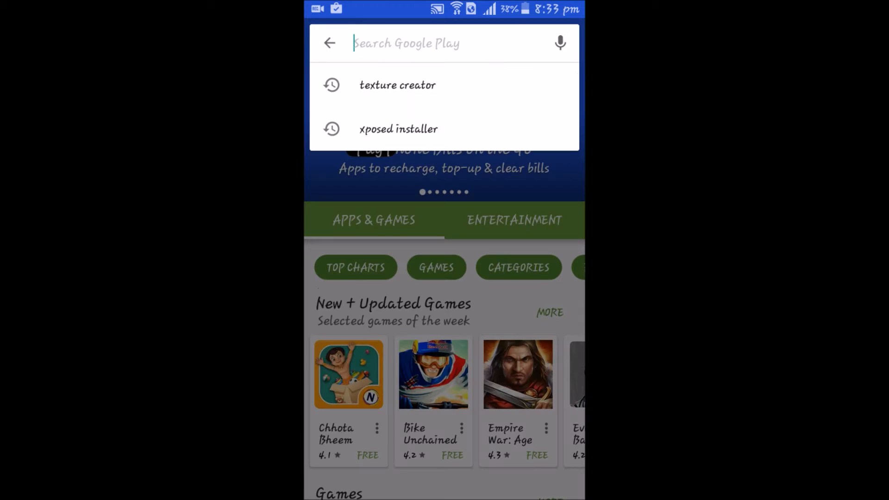
click(407, 43)
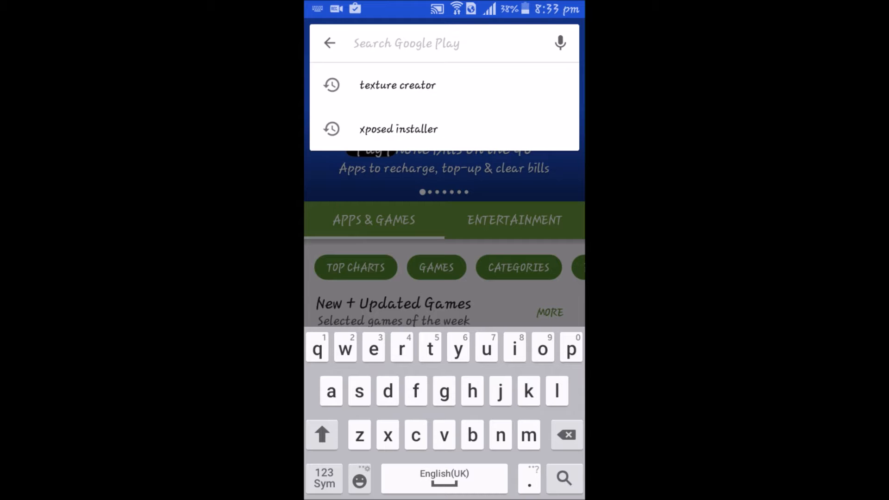
click(398, 85)
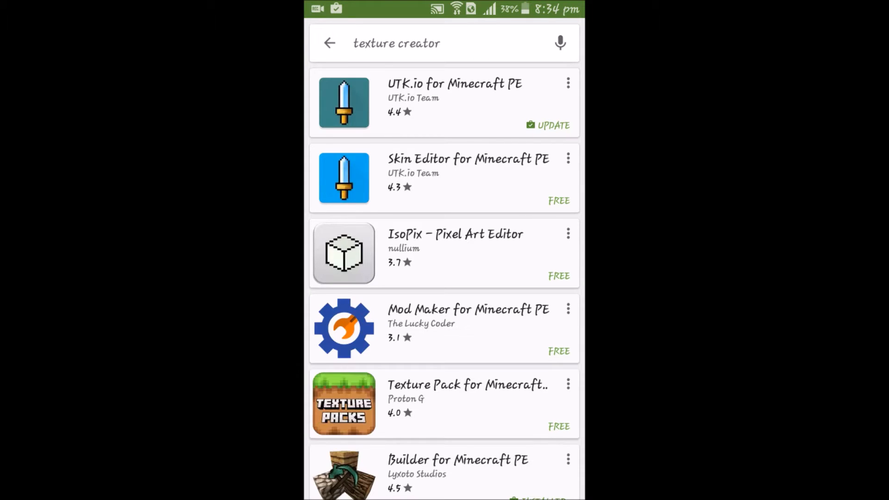
scroll(down, 3)
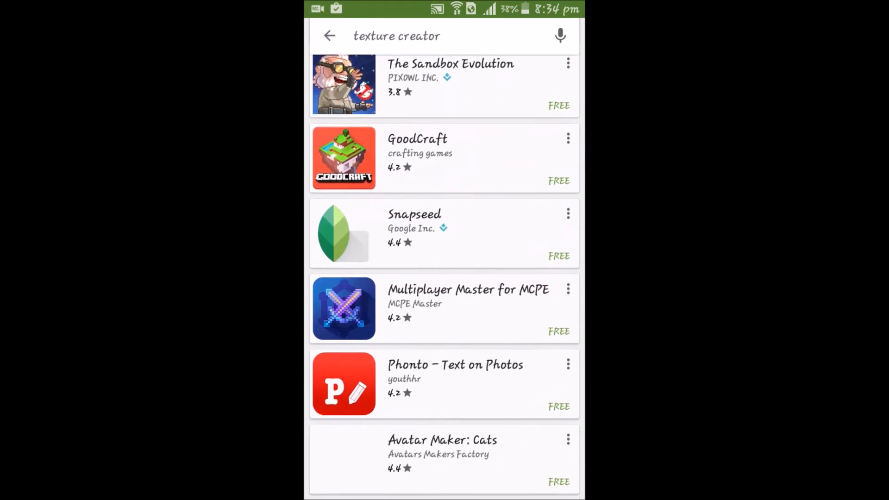
scroll(down, 3)
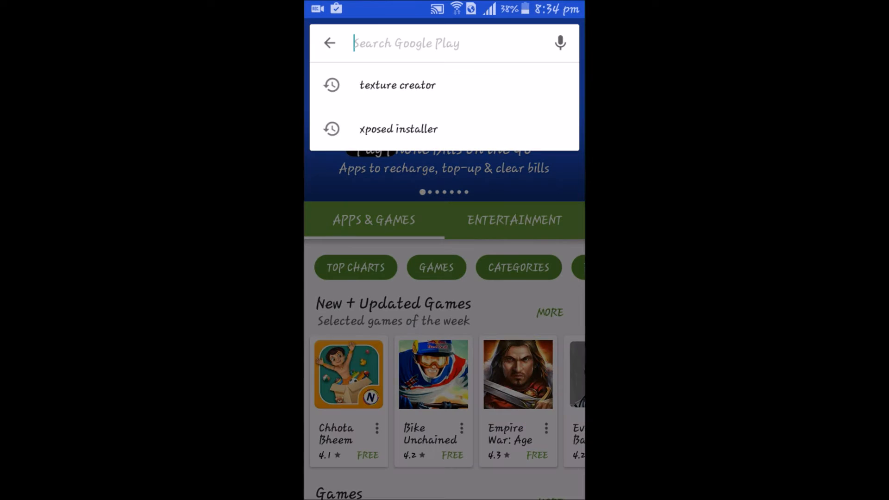
- Search for 'UTK.io' and open the UTK.io for Minecraft PE store page
click(415, 43)
text(UTK.IO)
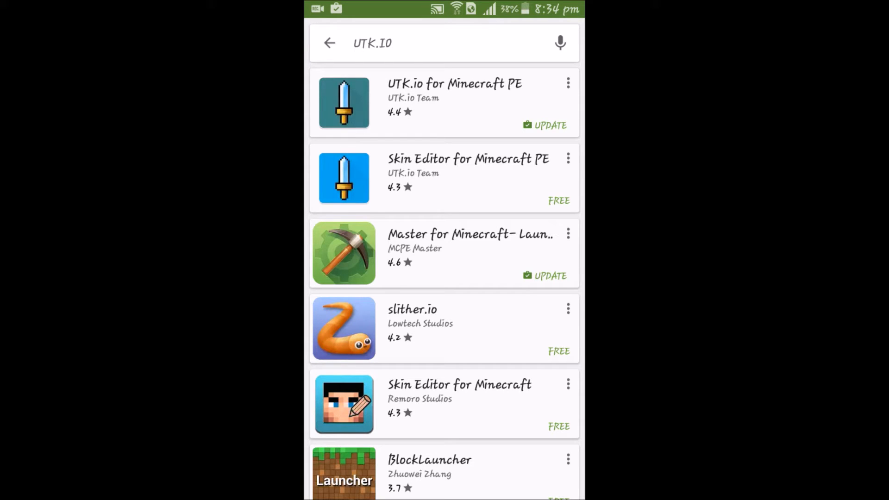
click(457, 90)
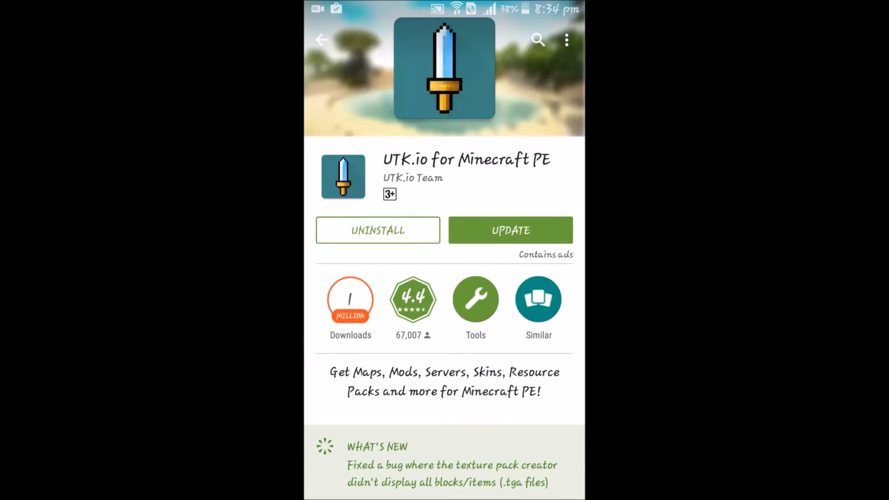
- Update UTK.io for Minecraft PE, accept its permissions, and read the full description
click(511, 230)
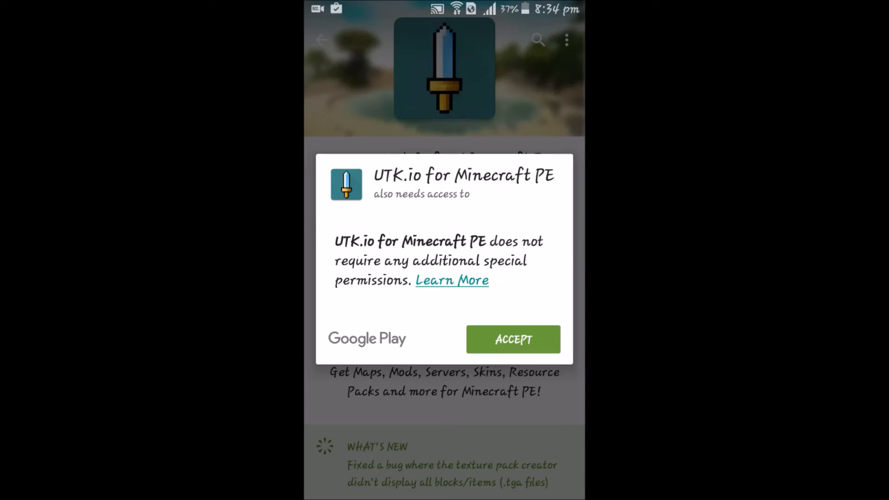
click(513, 339)
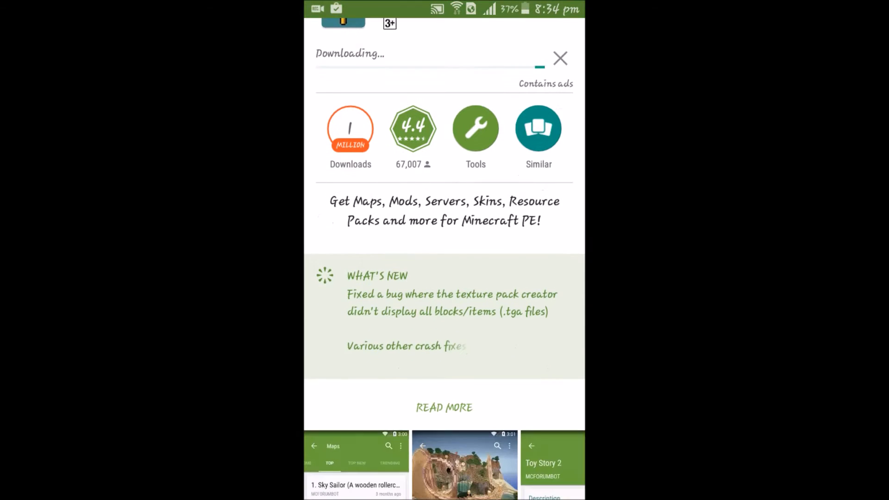
scroll(down, 3)
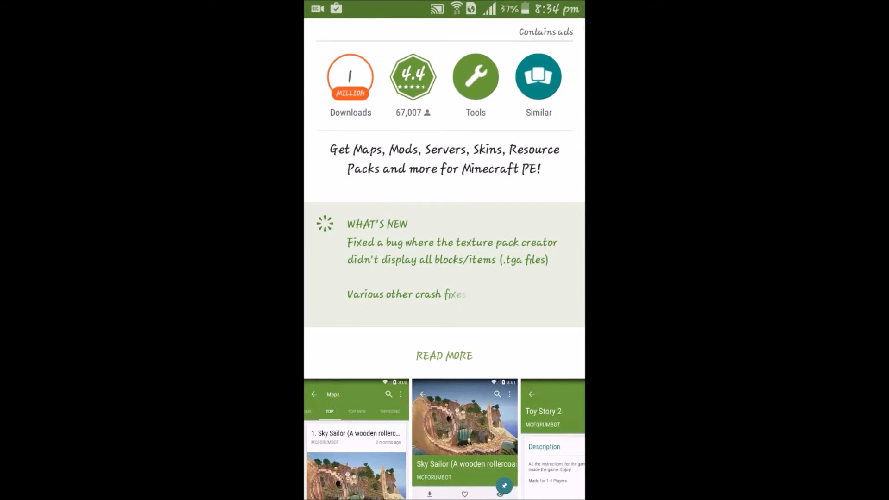
click(443, 356)
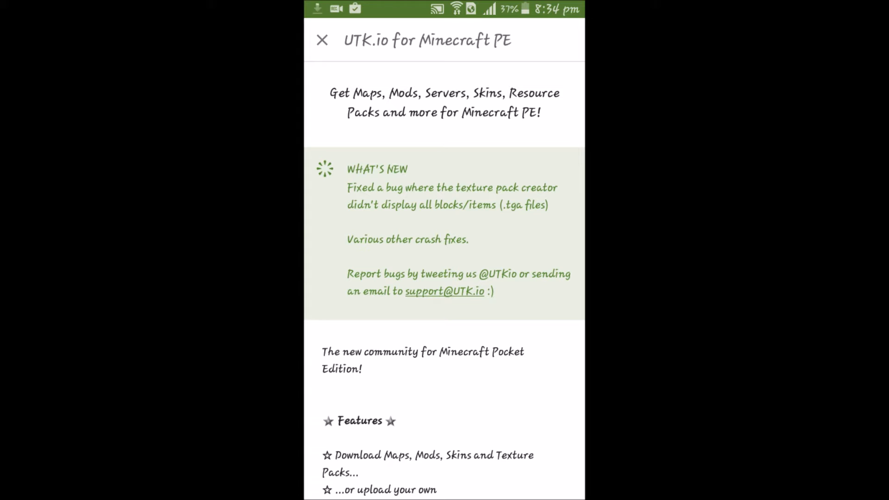
scroll(down, 3)
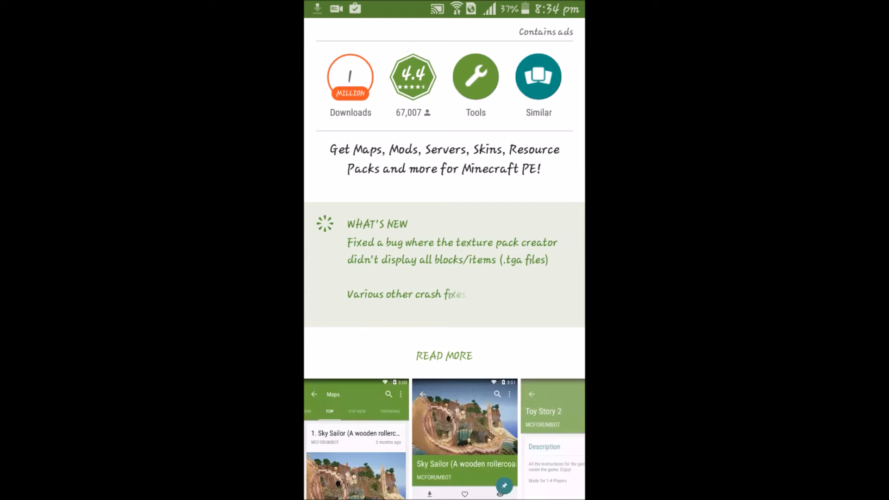
scroll(down, 3)
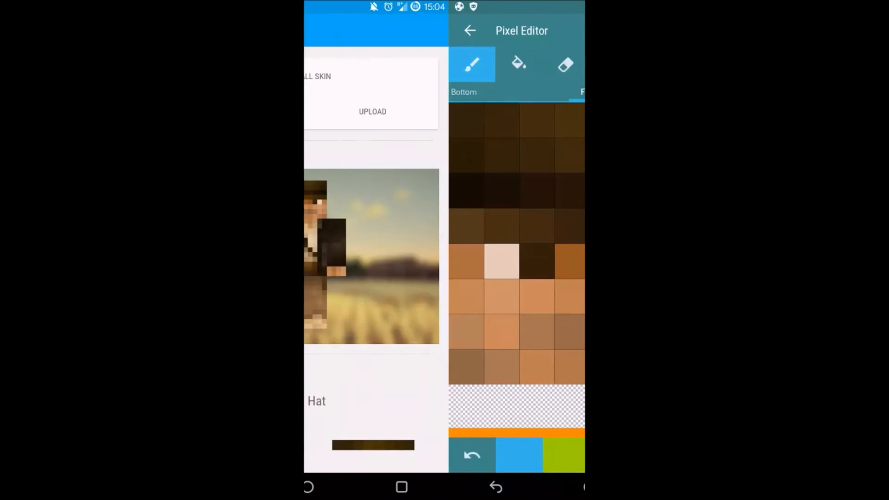
- Go back to the UTK.io search results after the update finishes
click(469, 31)
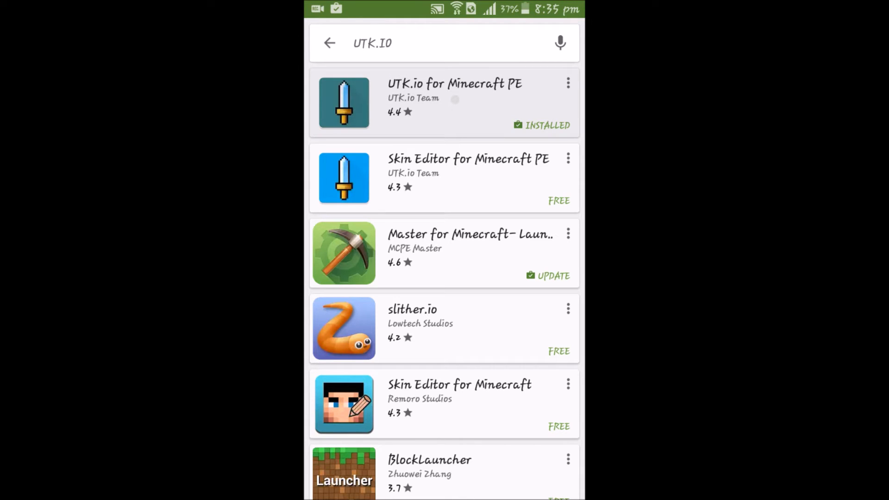
- Open the installed UTK.io for Minecraft PE page and launch the app
click(453, 97)
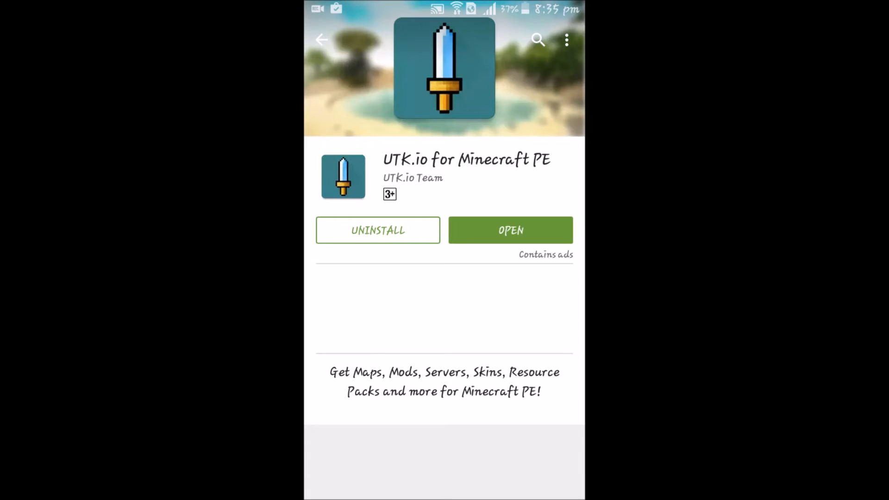
click(511, 230)
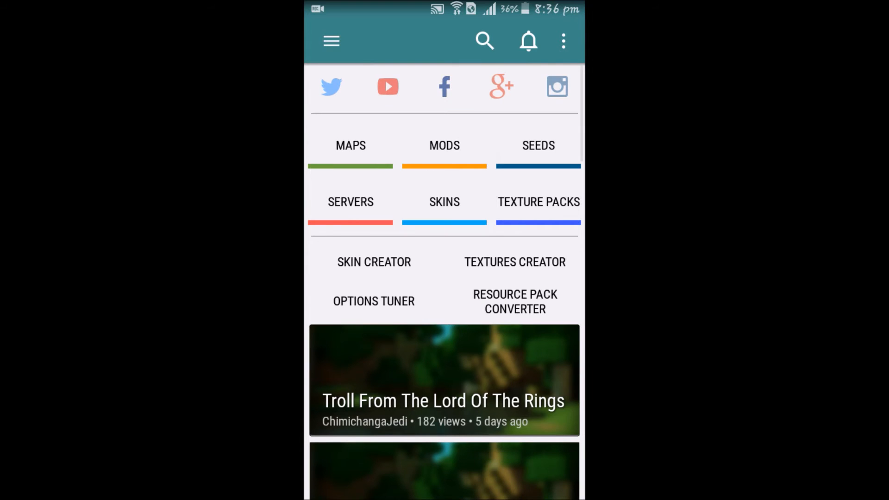
- Scroll the UTK.io home feed and open Textures Creator's project list
scroll(down, 3)
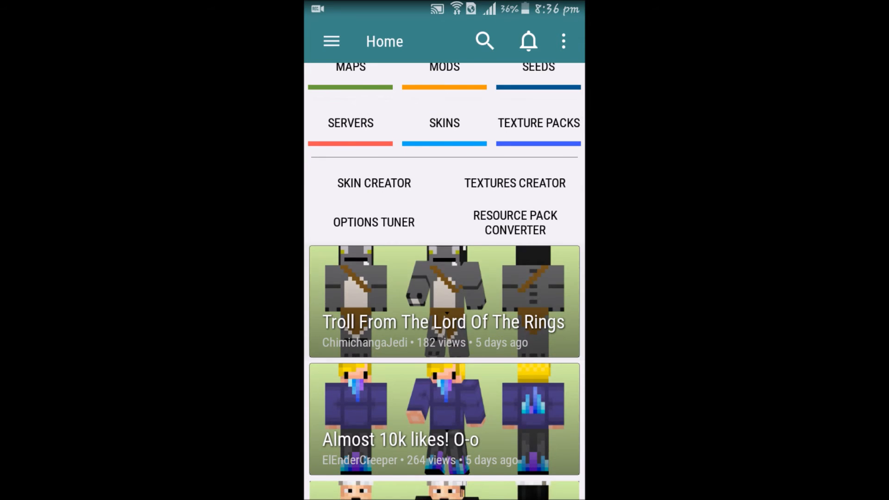
scroll(down, 3)
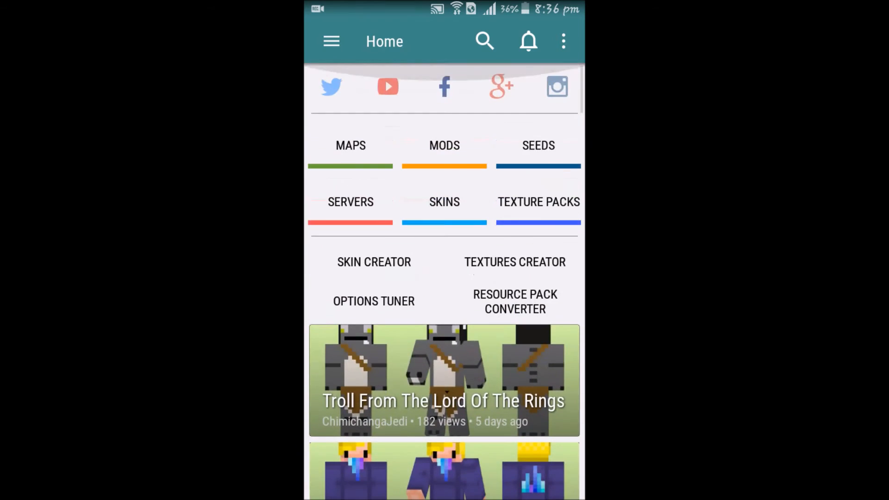
click(331, 41)
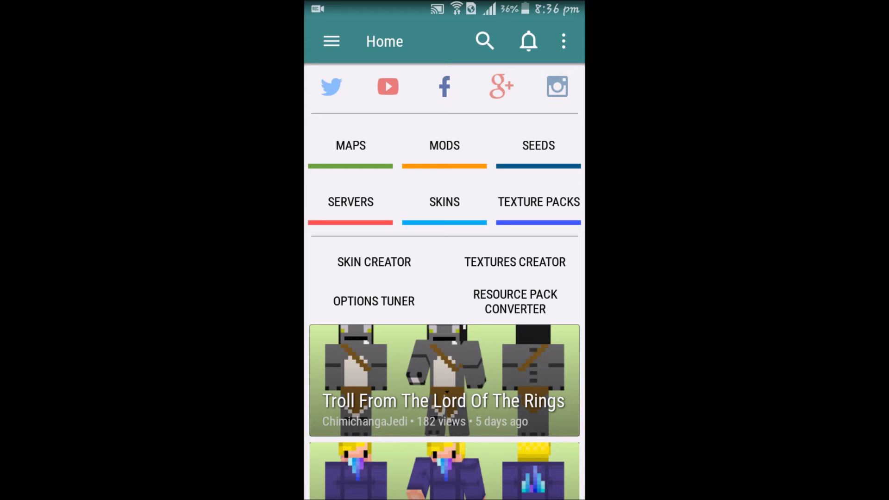
click(514, 263)
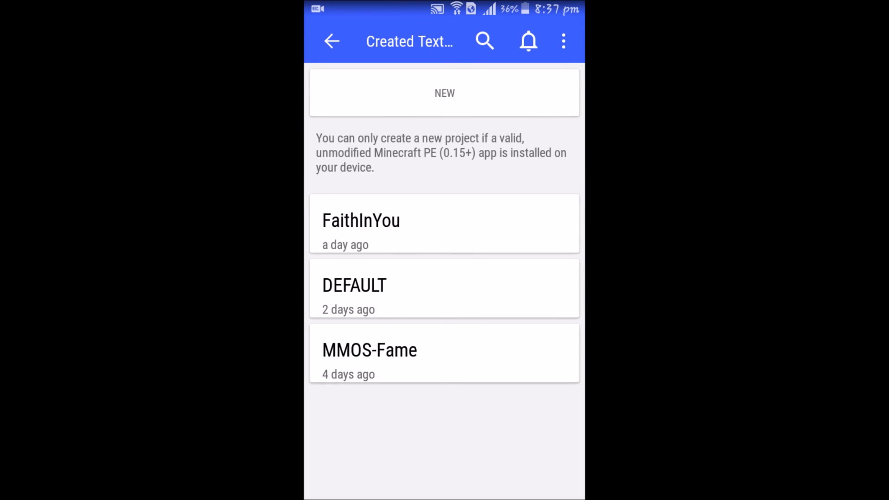
click(445, 223)
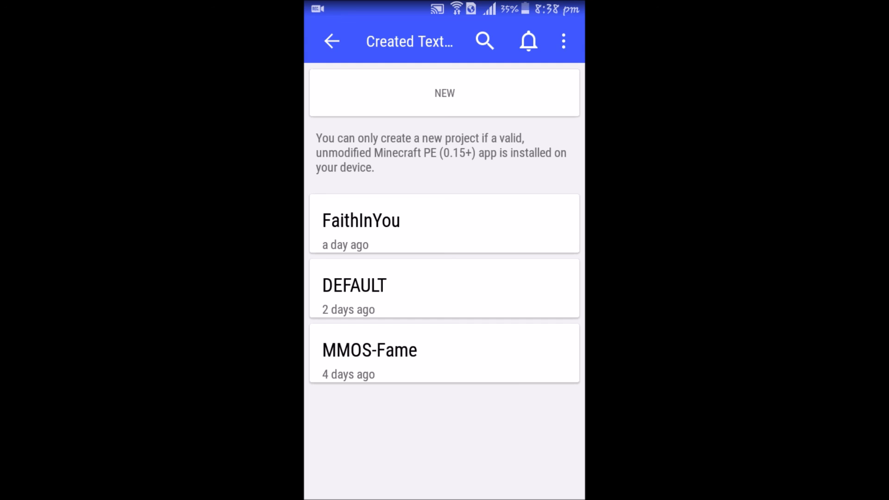
drag(444, 8, 444, 169)
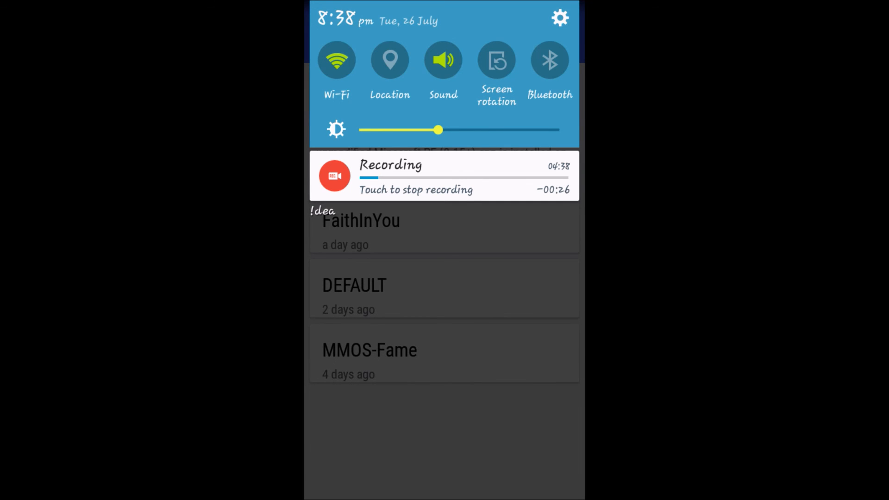